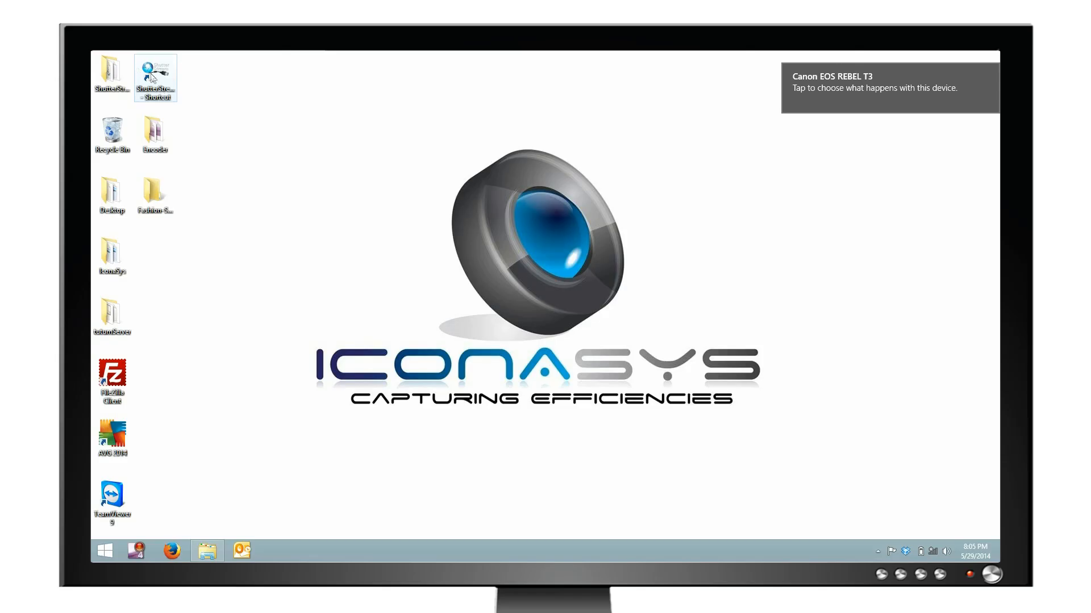
# - Launch ShutterStream from its desktop shortcut
pyautogui.doubleClick(156, 76)
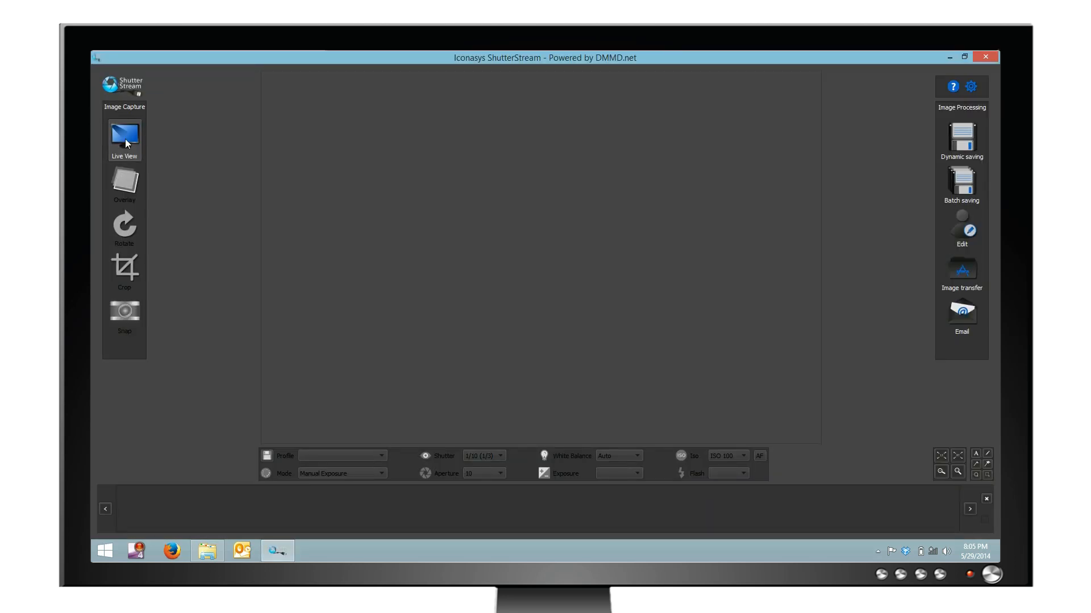
# - Start Live View, rotate the model upright and choose a faster shutter speed
pyautogui.click(124, 137)
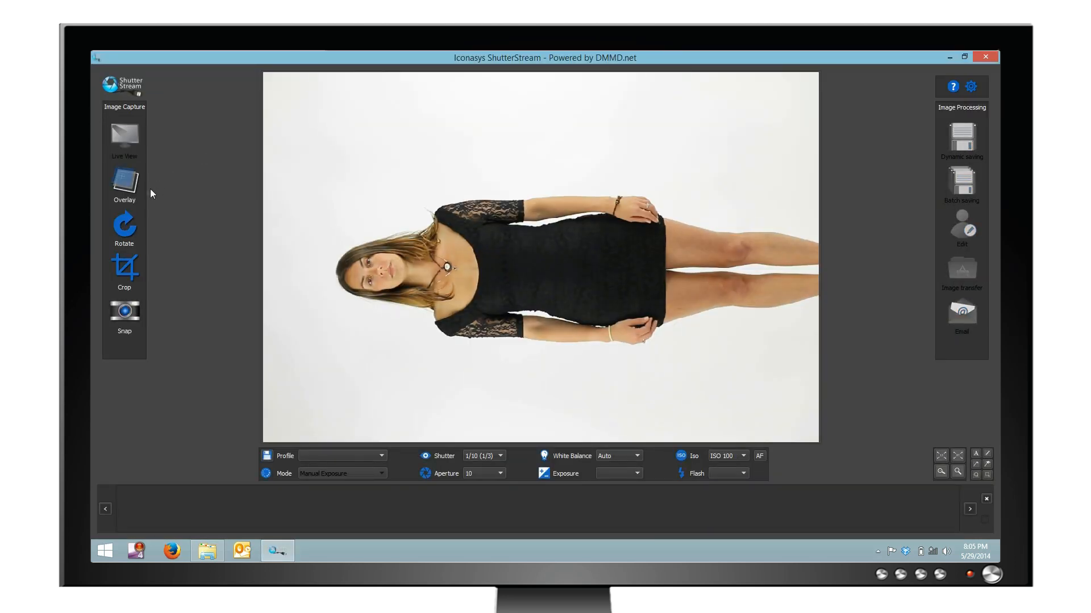
pyautogui.click(124, 226)
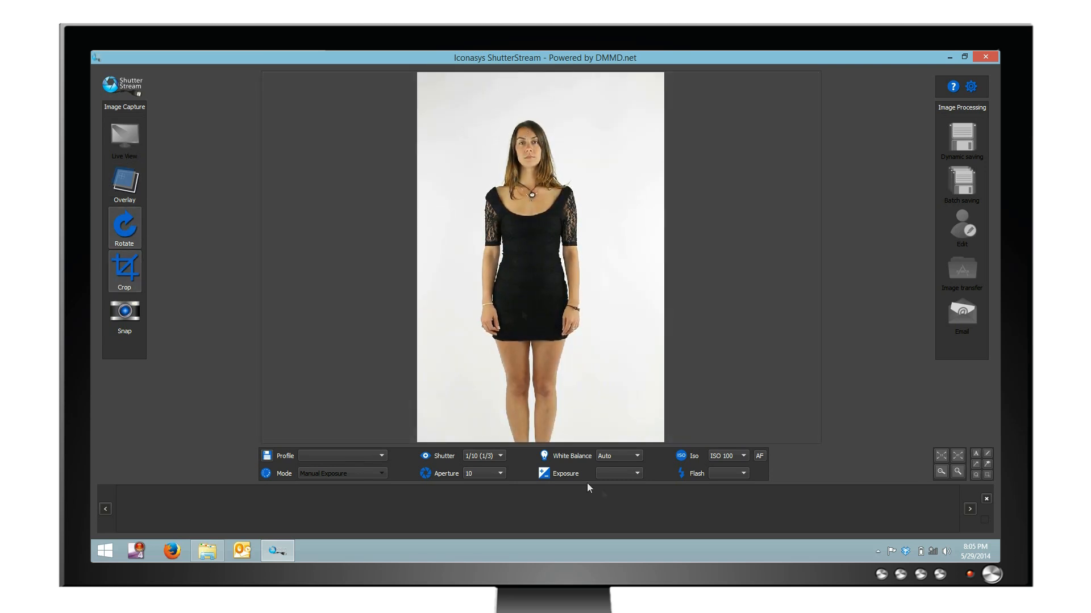
pyautogui.click(500, 456)
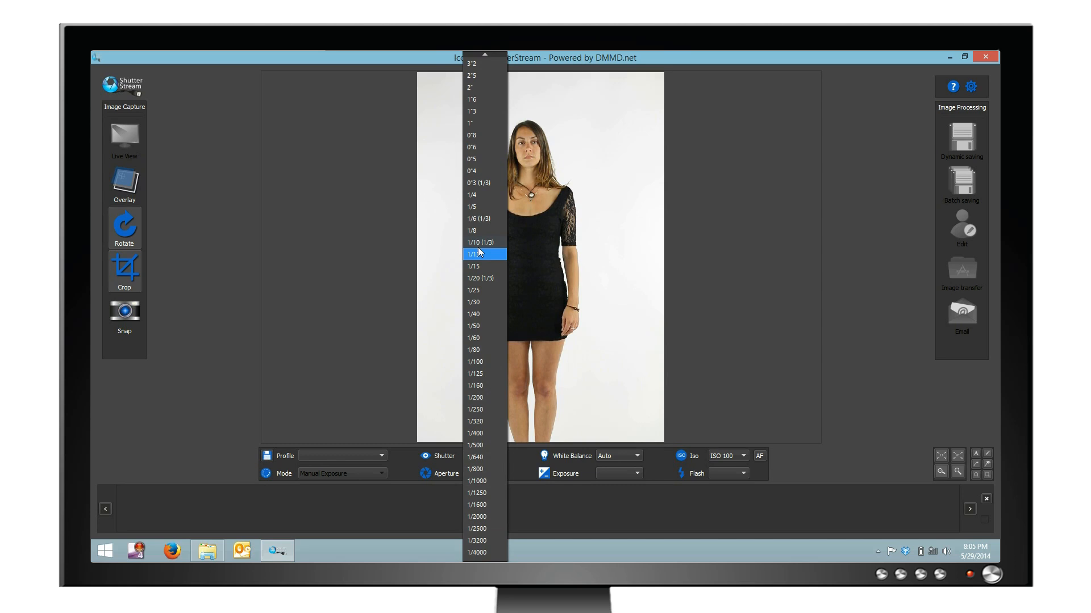
pyautogui.click(479, 277)
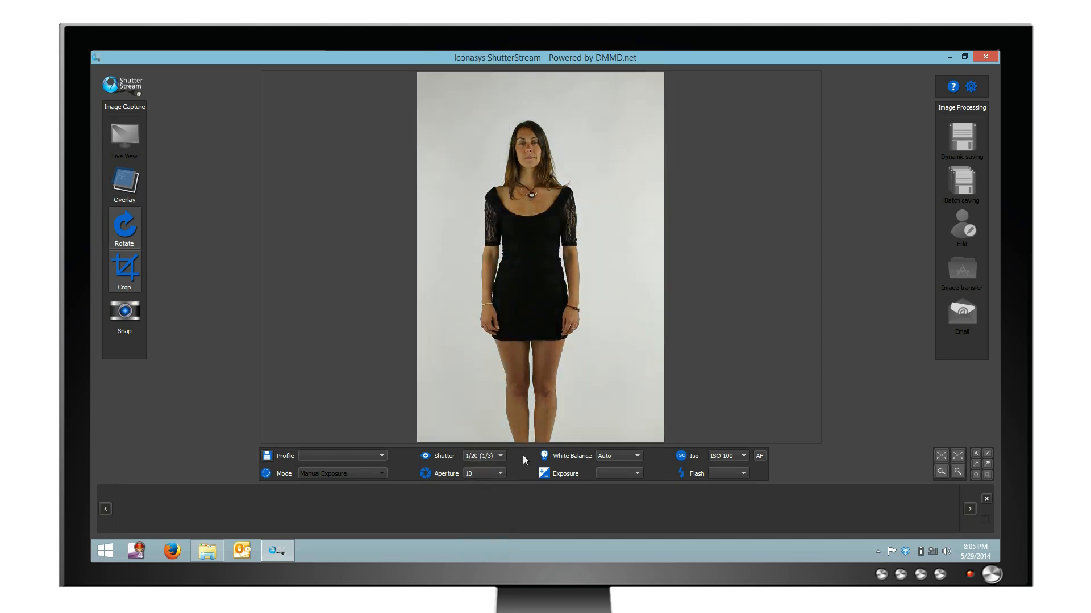
pyautogui.click(498, 456)
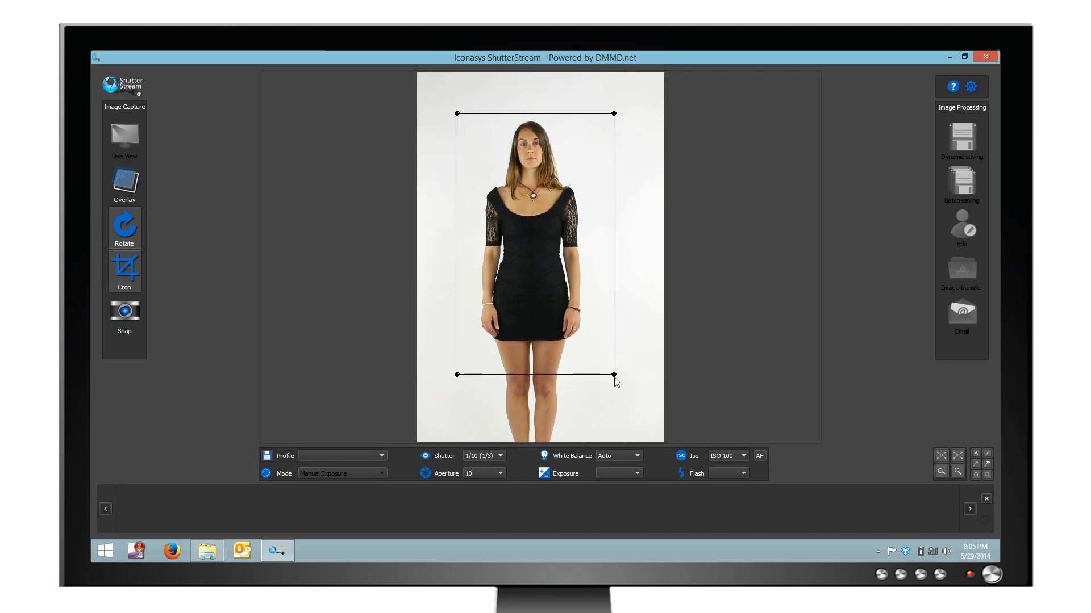
# - Snap cropped front, back and side photos of the model, resuming live view between poses
pyautogui.click(123, 314)
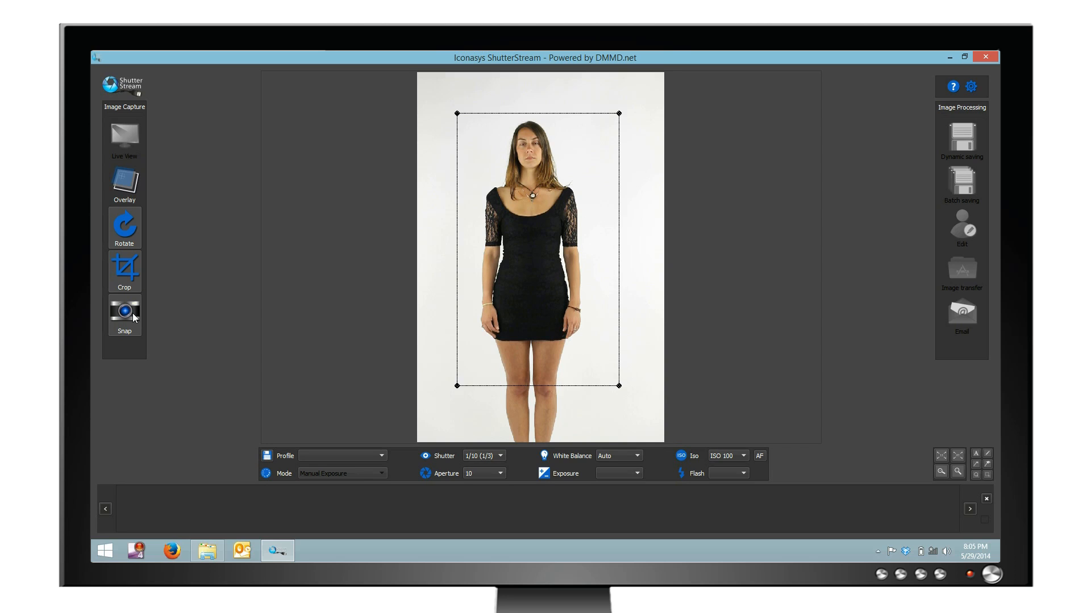
pyautogui.click(123, 311)
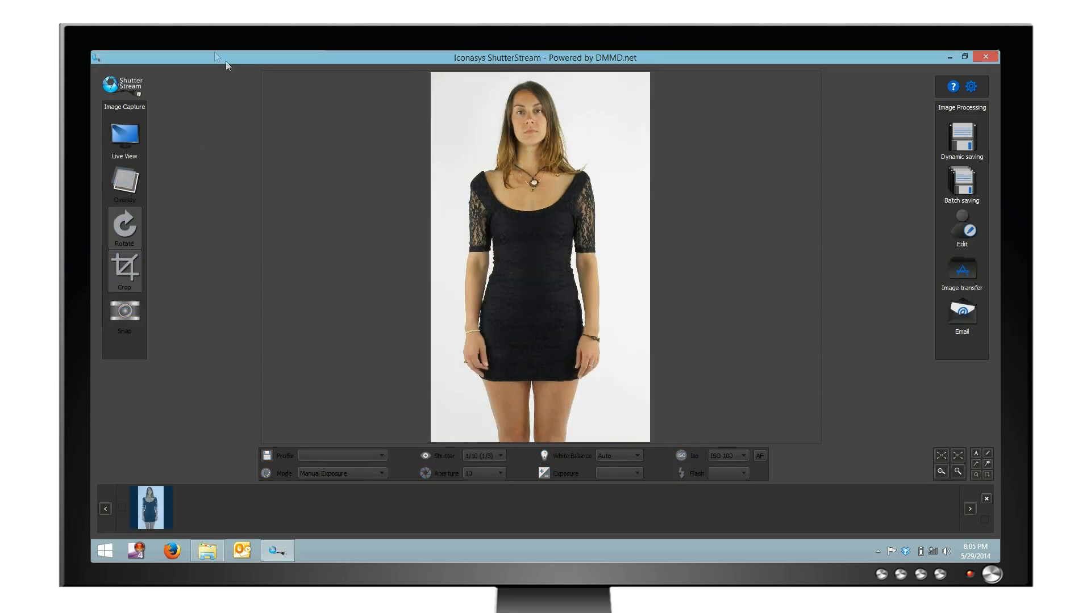
pyautogui.click(124, 135)
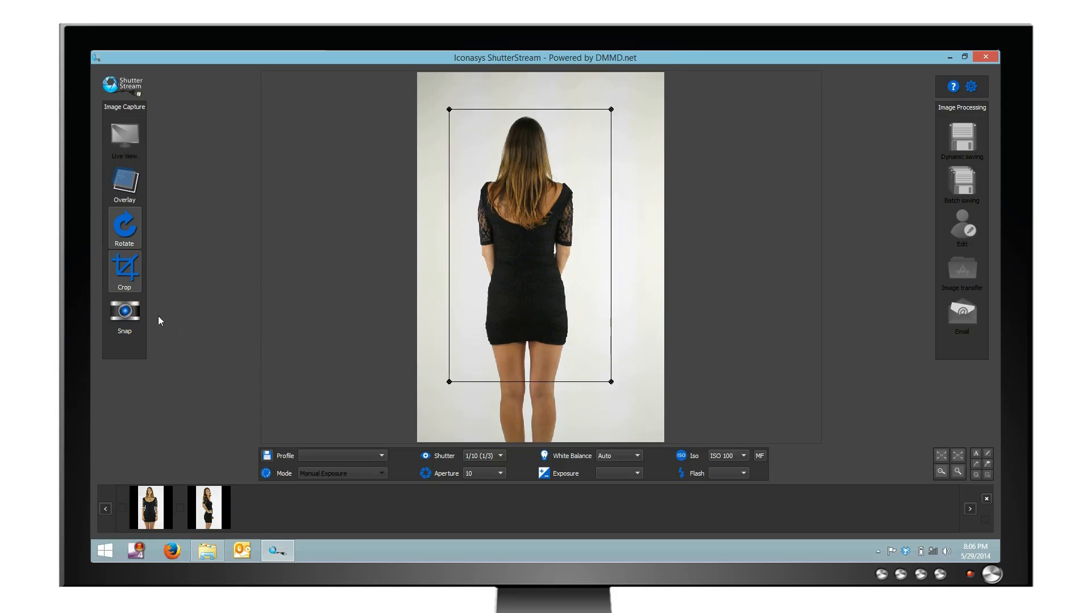
pyautogui.click(124, 311)
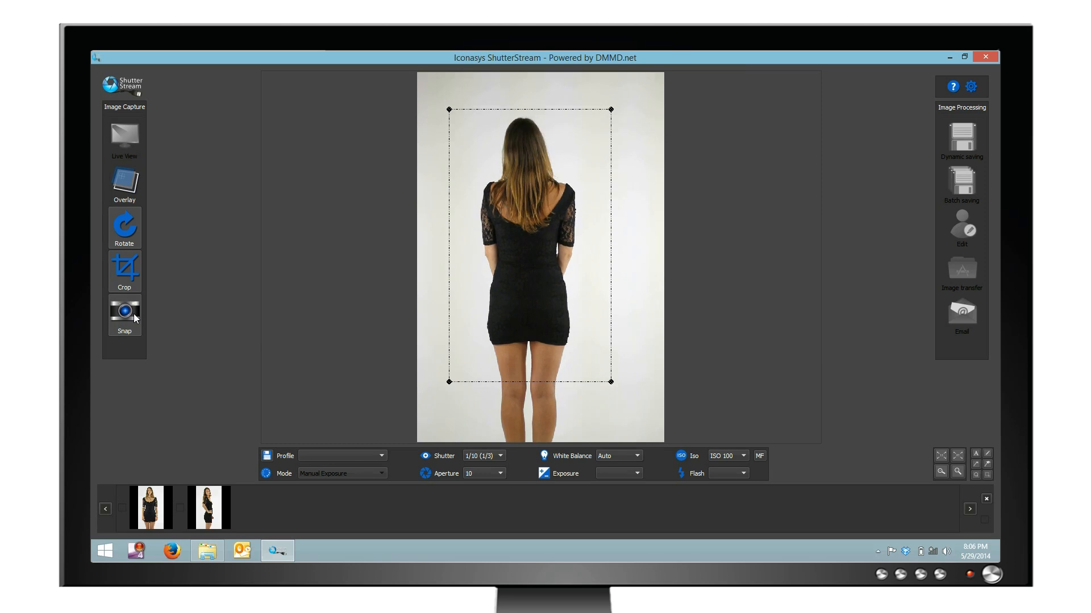
pyautogui.click(125, 311)
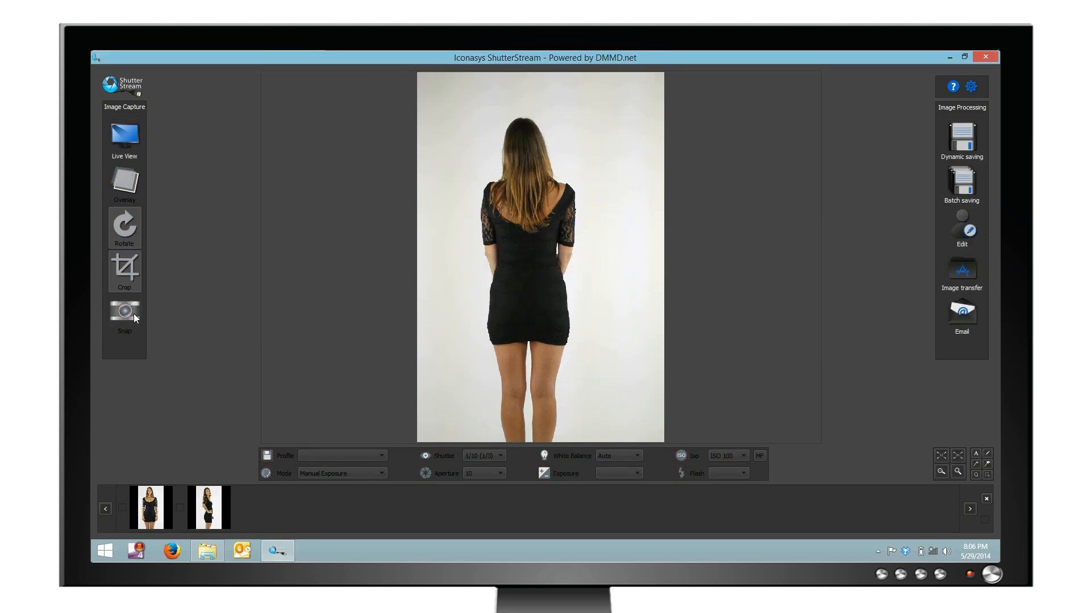
pyautogui.click(124, 311)
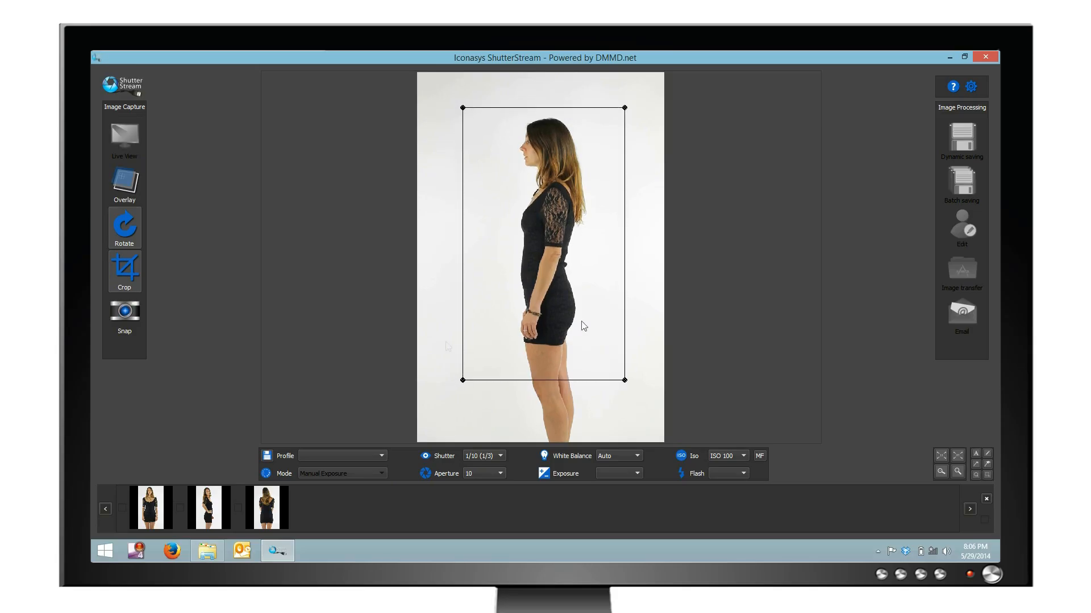
pyautogui.click(123, 311)
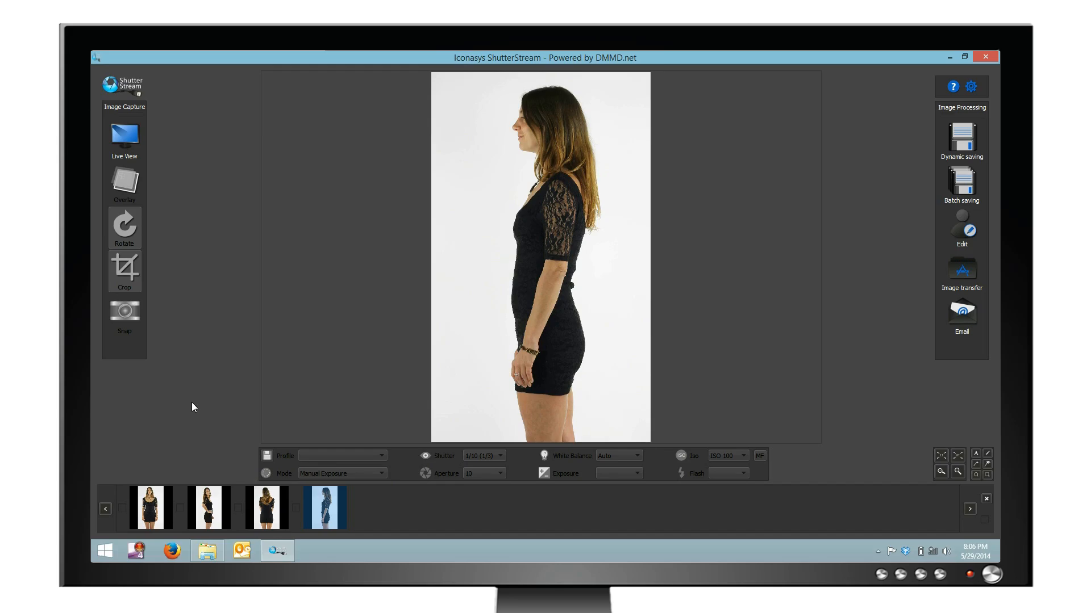
pyautogui.moveTo(986, 532)
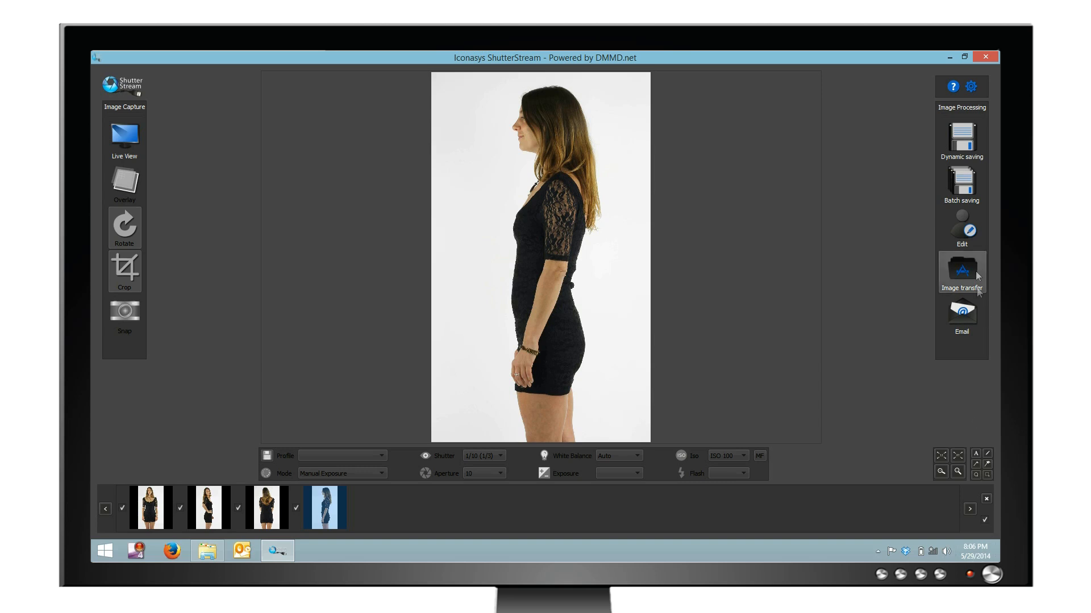
# - Send the four checked snapshots to the image editor
pyautogui.click(961, 231)
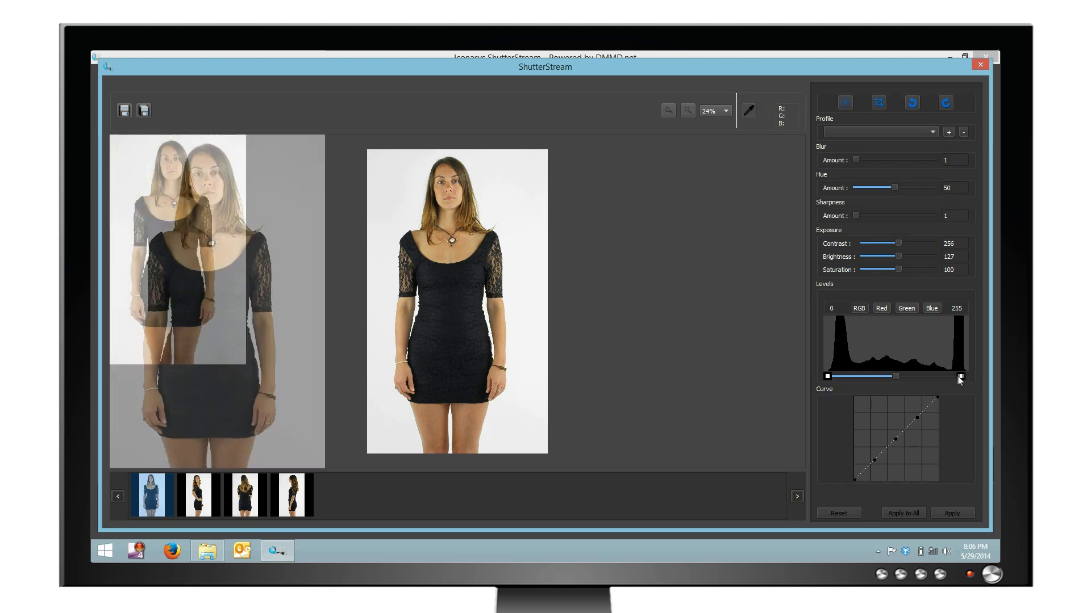
# - Brighten highlights to a pure white background, apply to all four photos and start Dynamic Save
pyautogui.moveTo(962, 376); pyautogui.dragTo(949, 376)
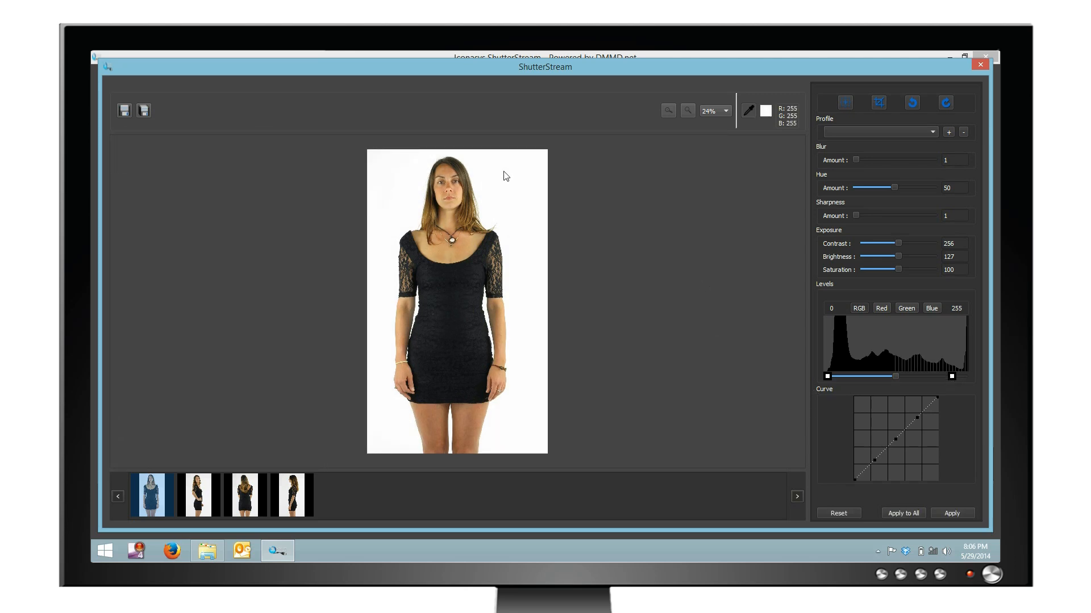
pyautogui.moveTo(484, 190)
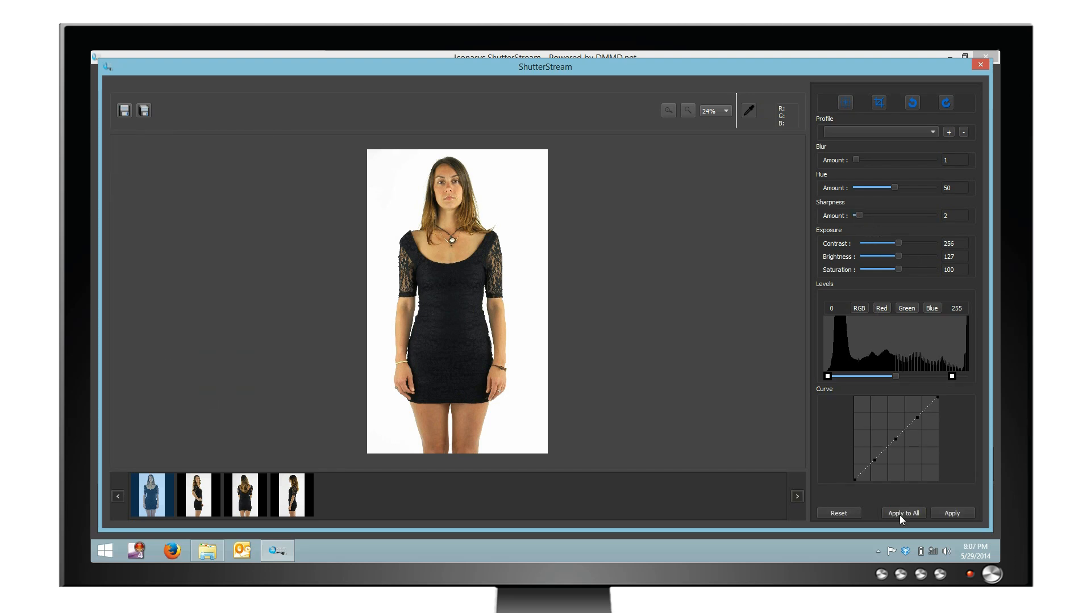
pyautogui.click(902, 513)
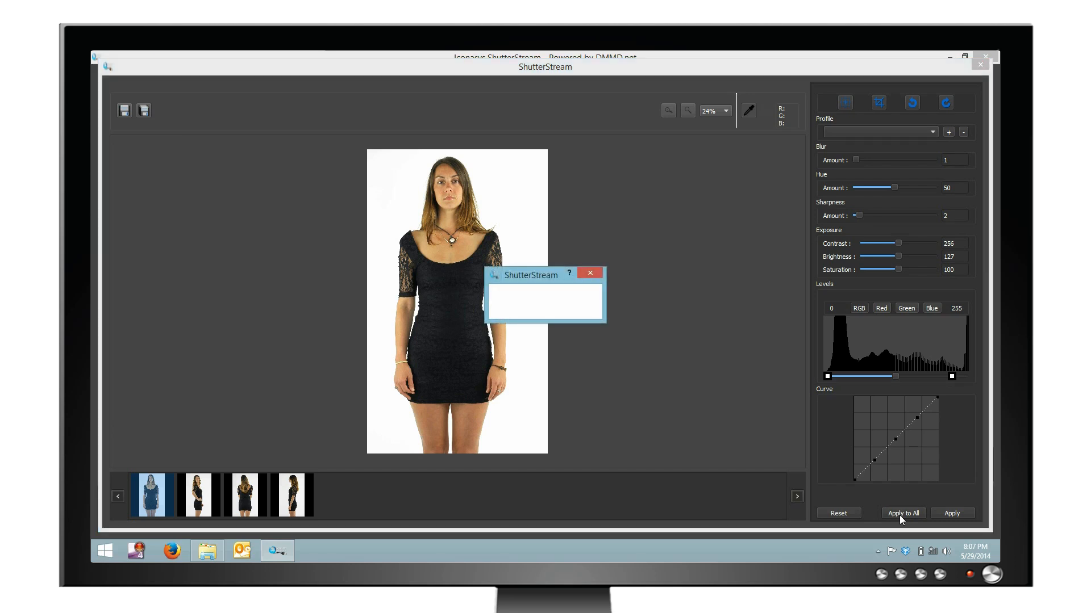
pyautogui.click(902, 513)
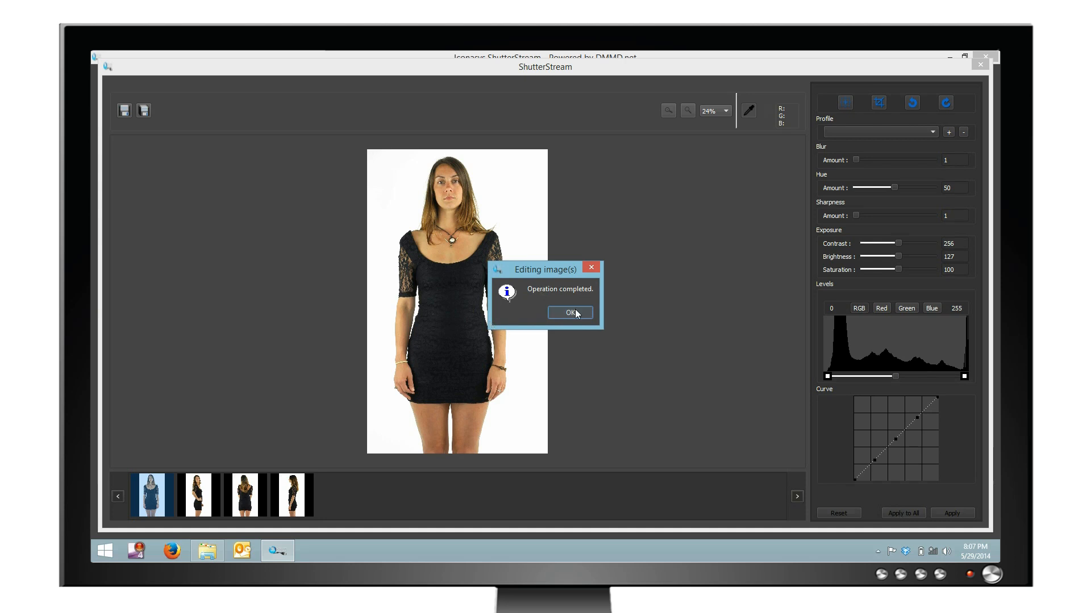
pyautogui.click(569, 311)
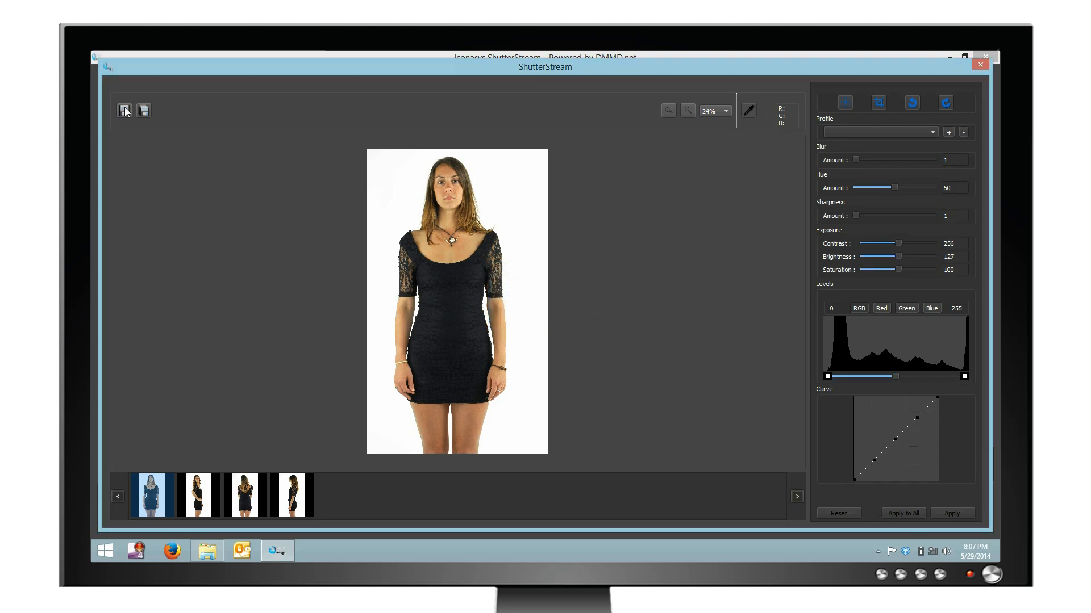
pyautogui.click(144, 110)
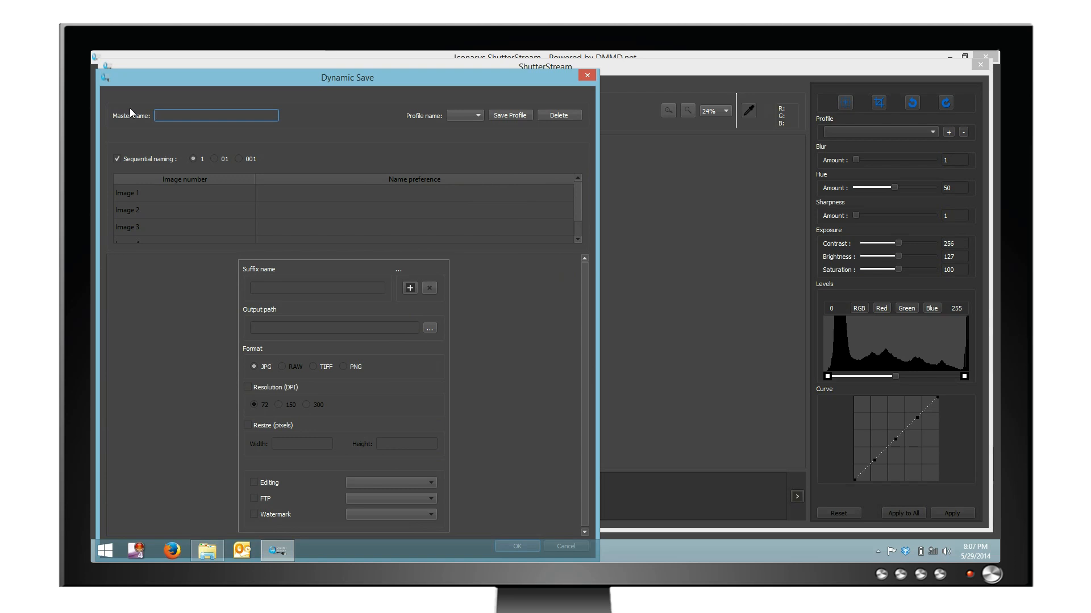
# - Load the Fashion profile, append '1-' to the master name, confirm the size suffixes and save
pyautogui.click(478, 116)
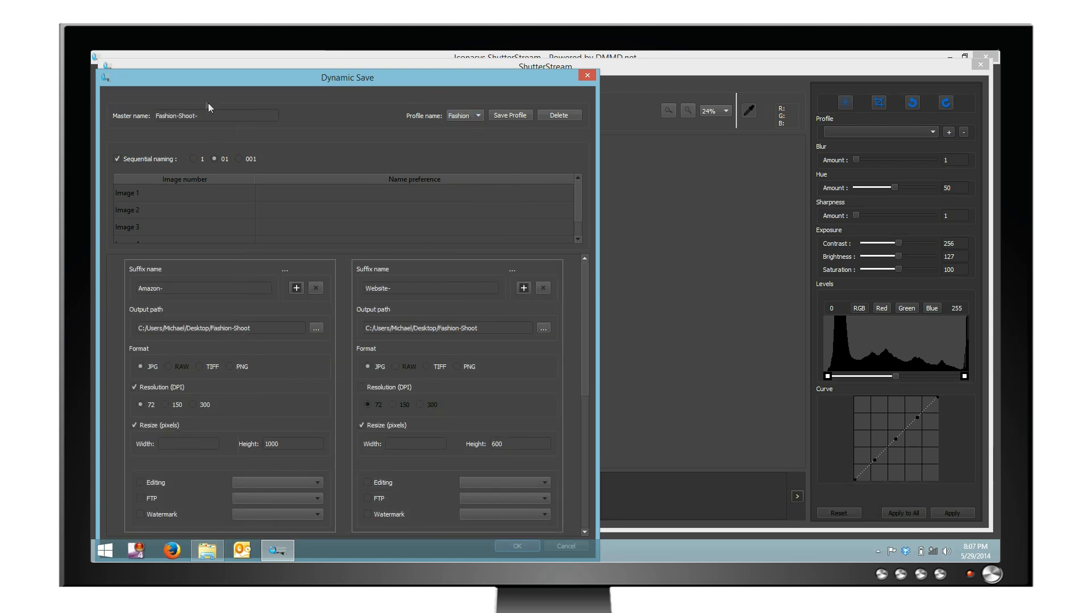
pyautogui.click(202, 116)
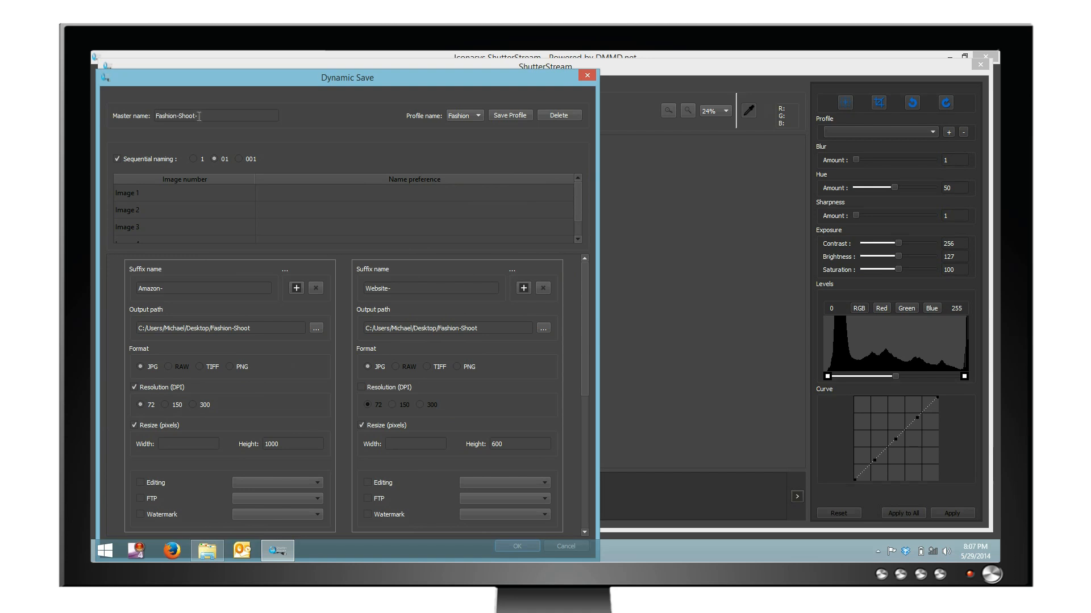
pyautogui.write('1-')
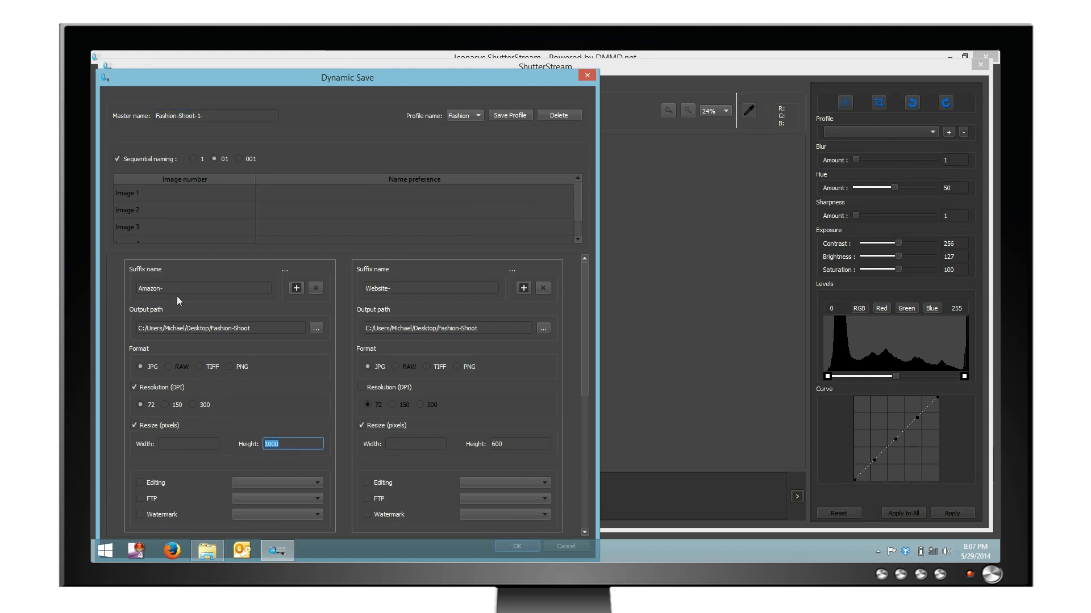
pyautogui.click(519, 444)
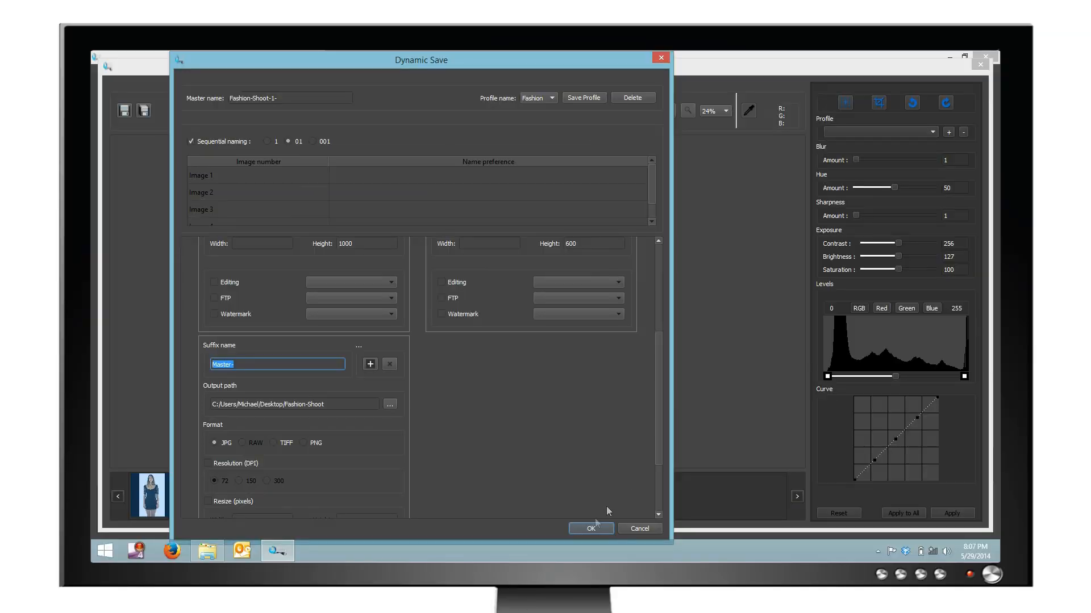
pyautogui.click(589, 528)
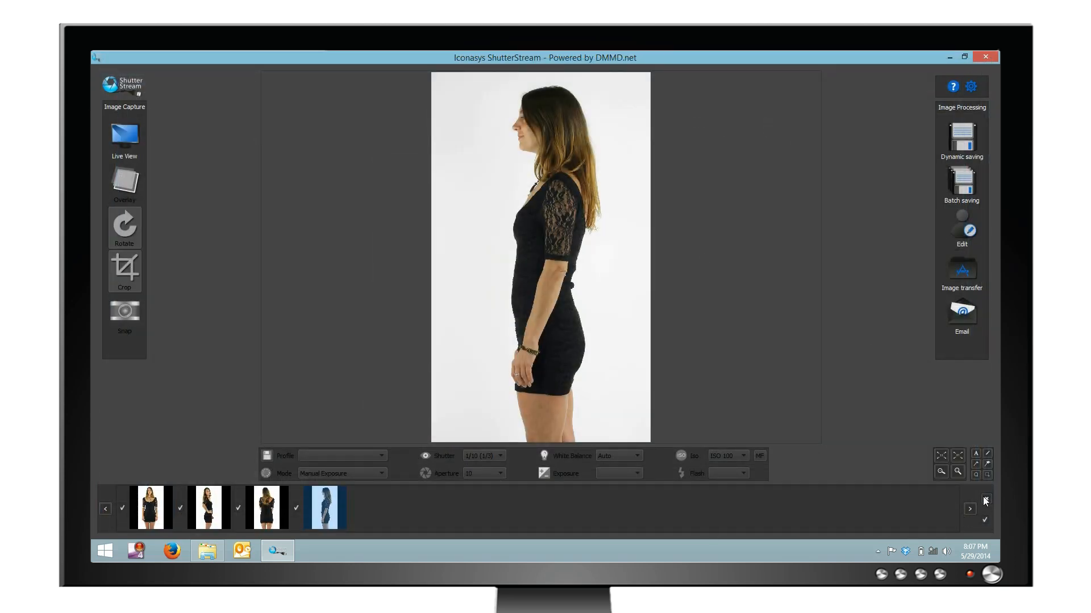
# - Clear the saved set and return to the live view of the floral-dress model
pyautogui.click(124, 135)
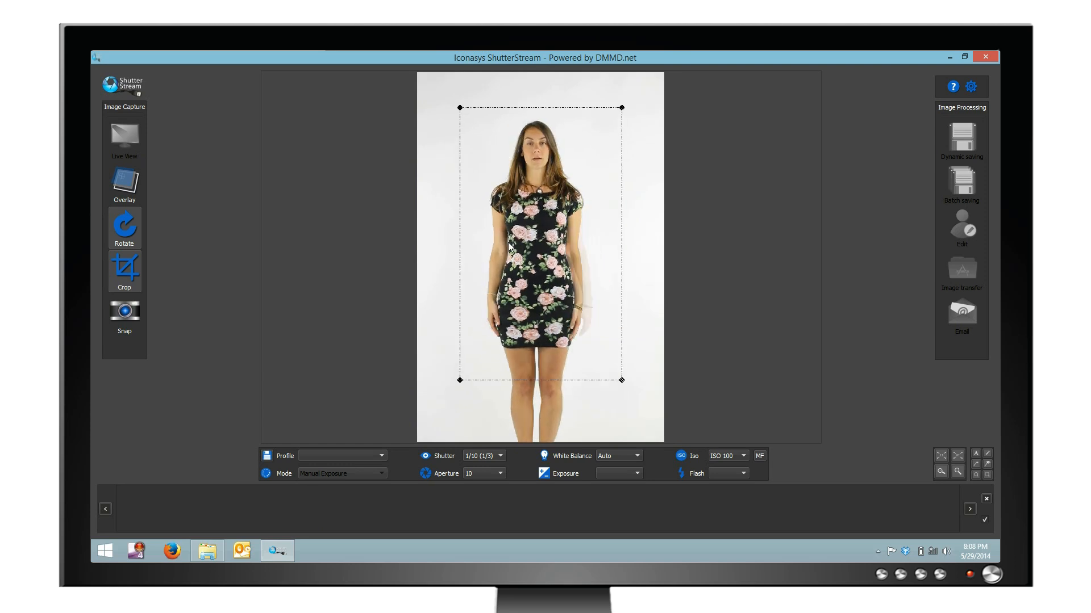
# - Snap cropped front, back and side photos of the floral-dress model and check all four
pyautogui.click(124, 311)
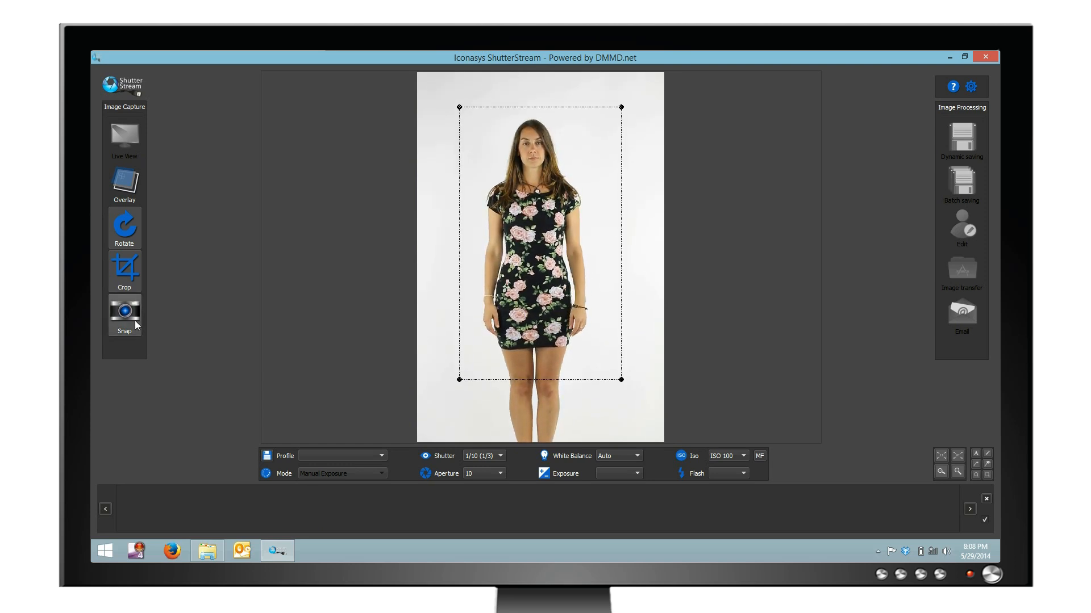
pyautogui.click(124, 315)
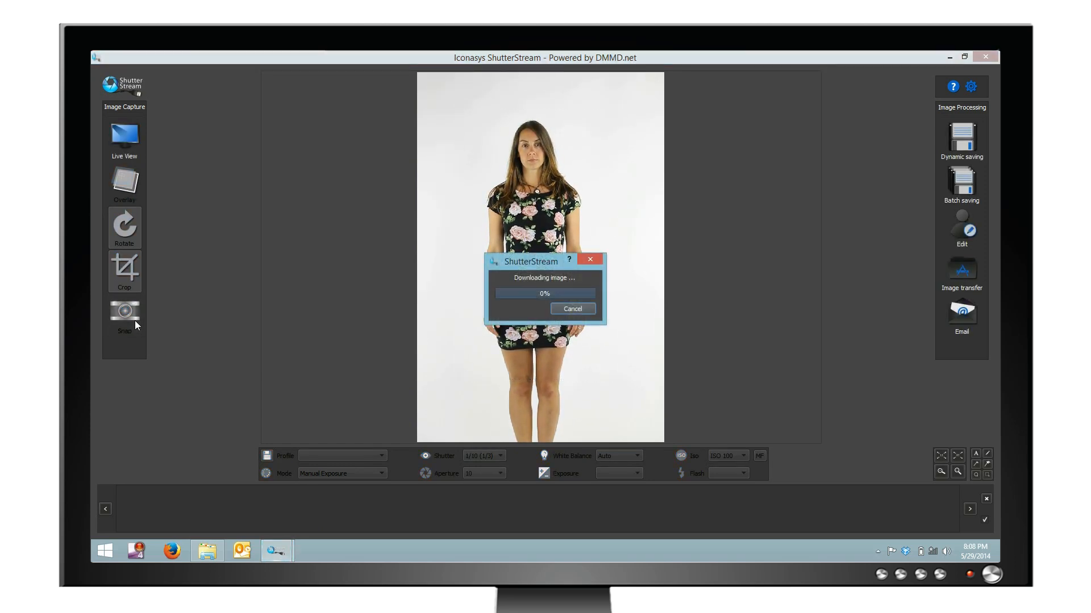
pyautogui.click(123, 315)
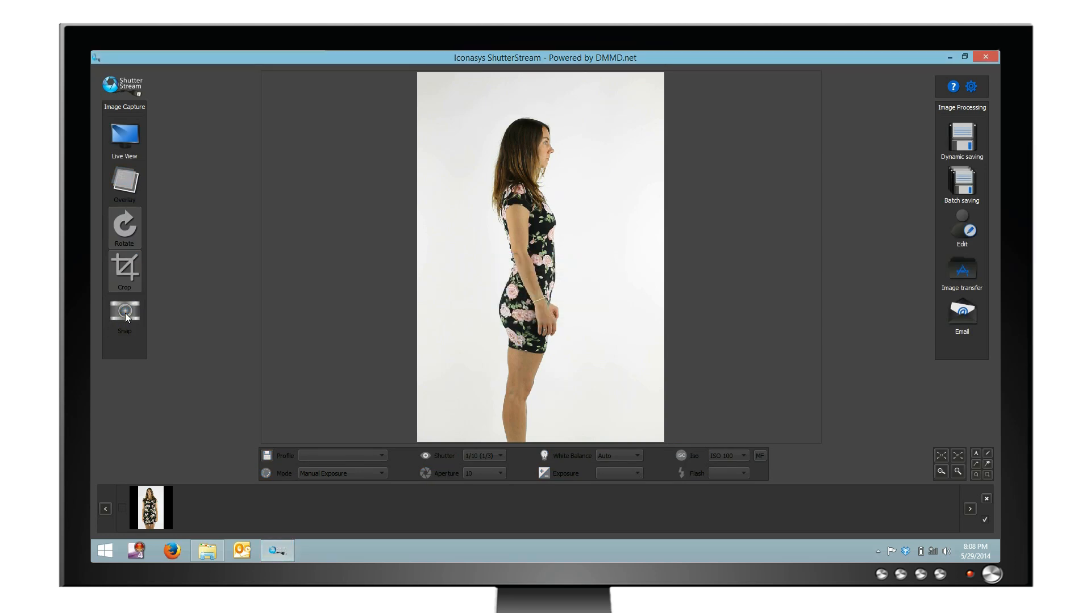
pyautogui.click(124, 314)
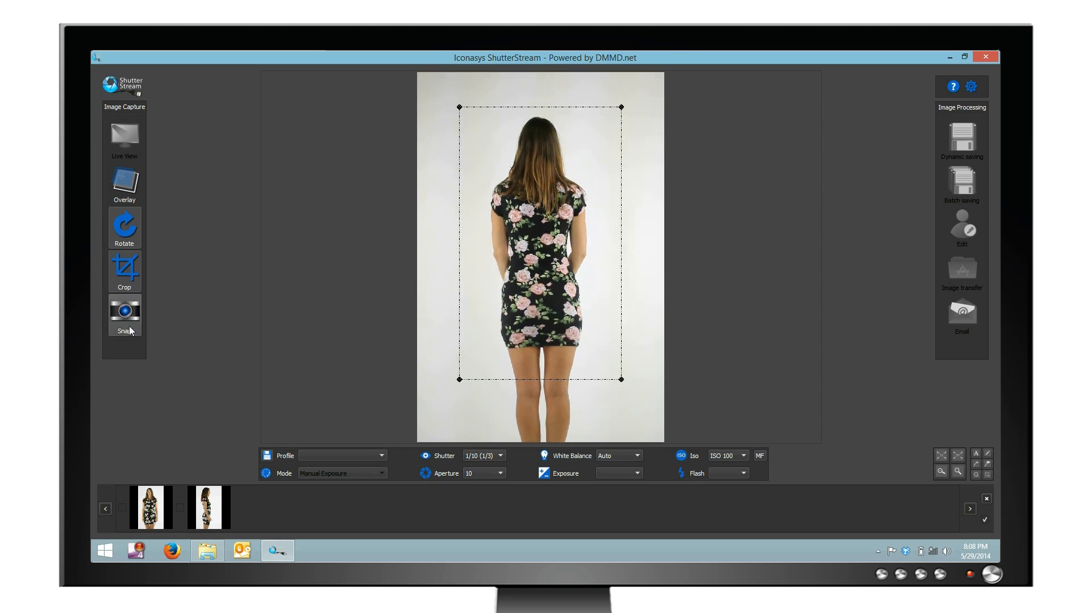
pyautogui.click(124, 314)
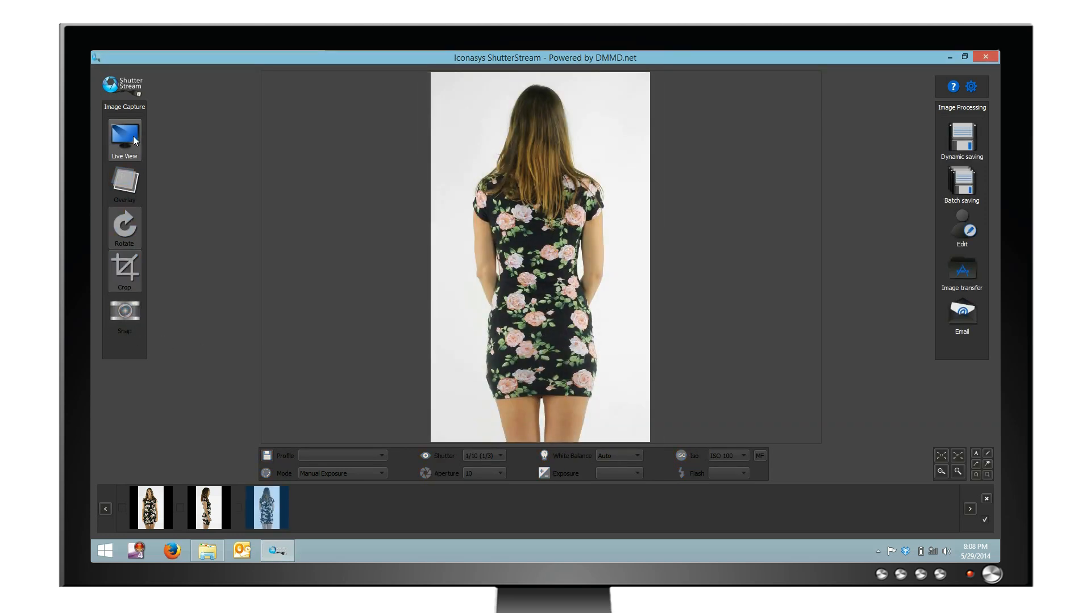
pyautogui.click(124, 313)
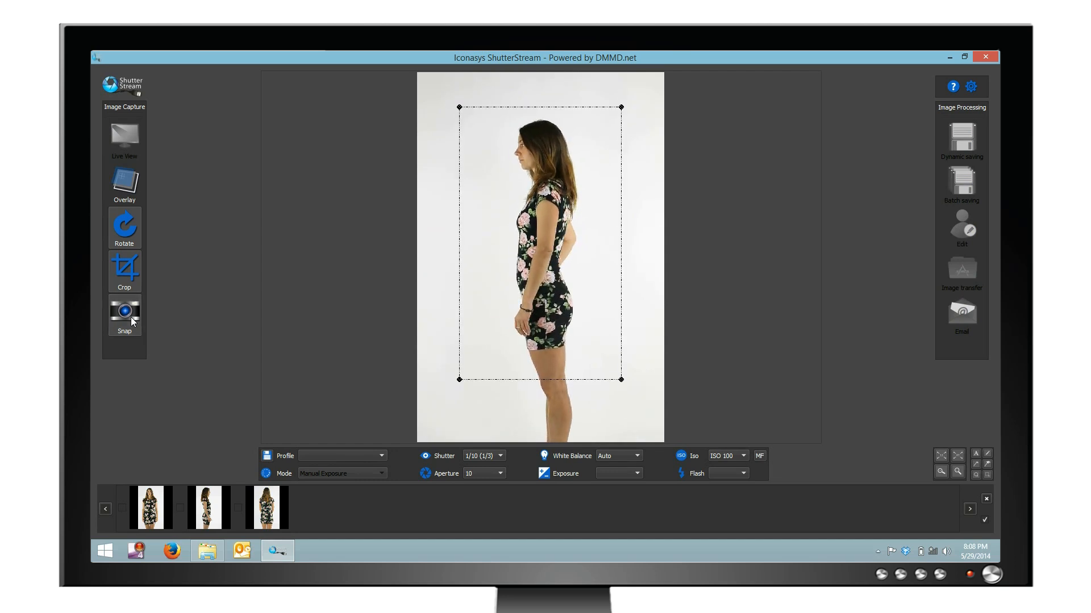
pyautogui.click(124, 313)
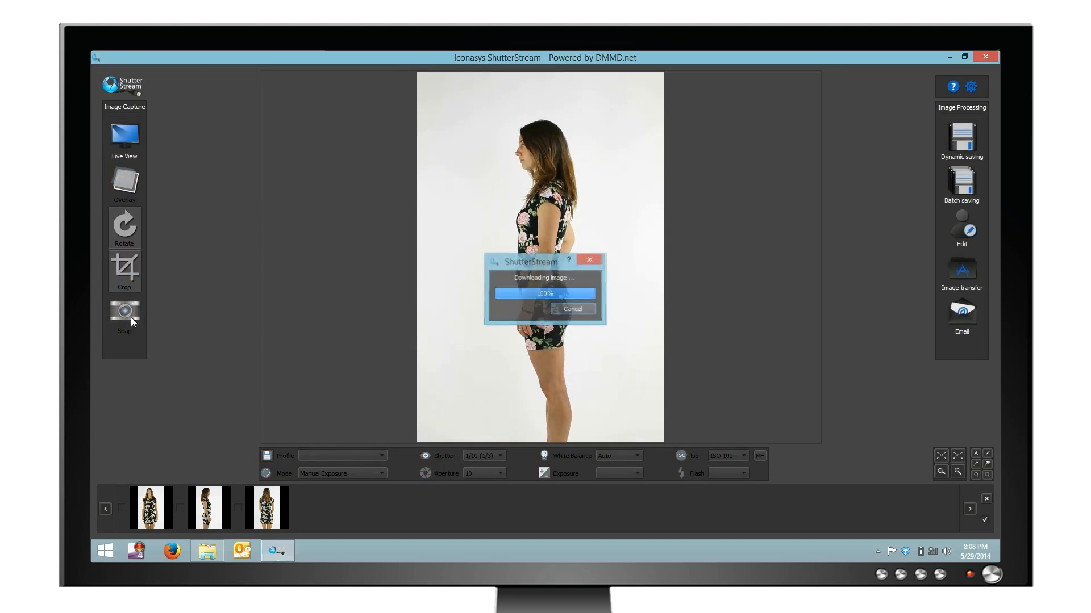
pyautogui.click(124, 311)
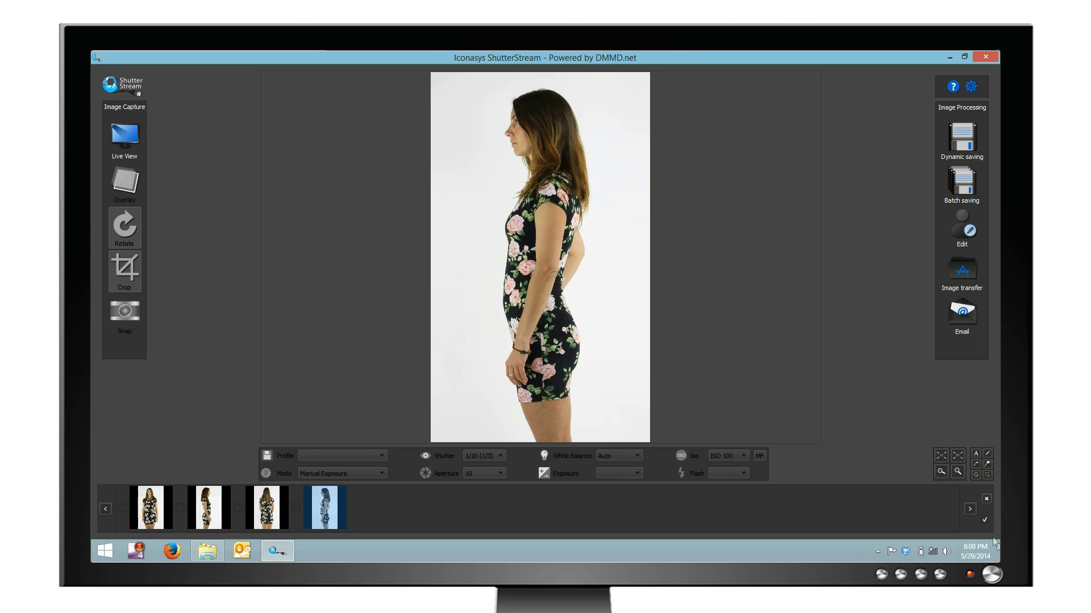
pyautogui.click(962, 271)
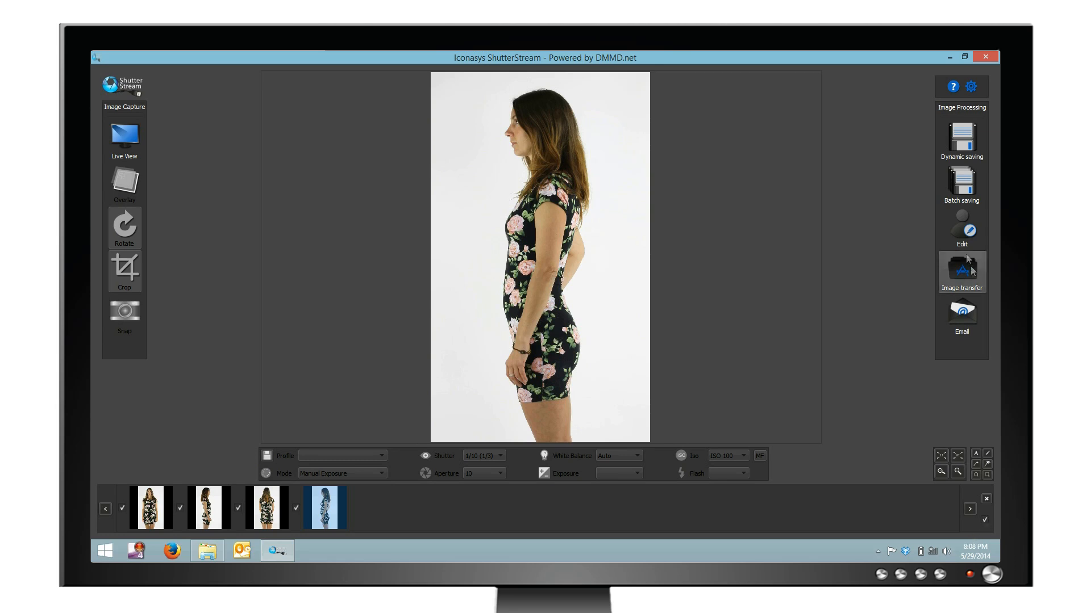
# - Edit the front photo to a white background and apply the edits to all four photos
pyautogui.click(961, 232)
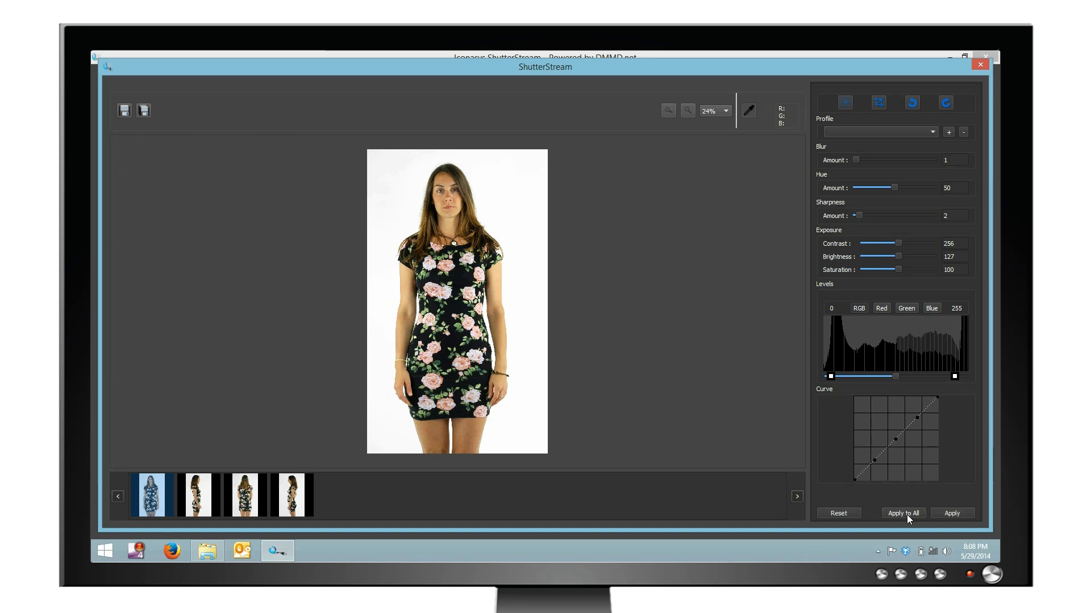
pyautogui.click(902, 513)
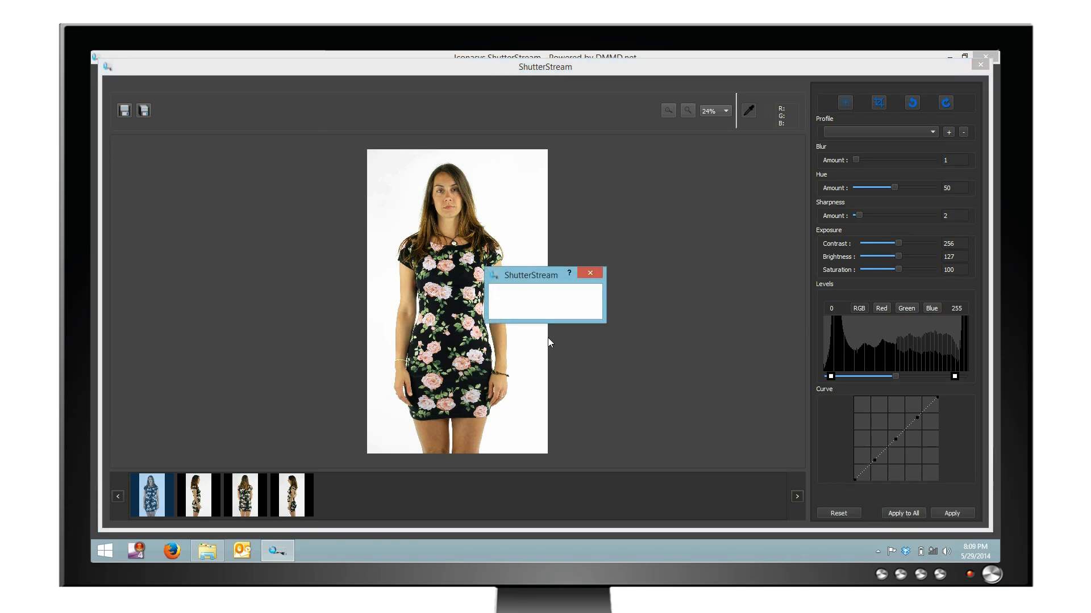